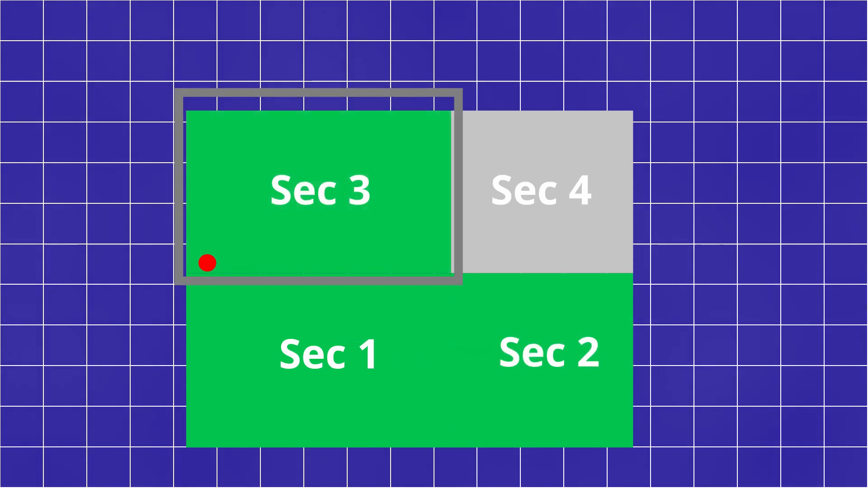
Drag a rectangle over the overhanging part and split the spanner outline with Cut Shapes
left_click_drag(207, 263, 519, 194)
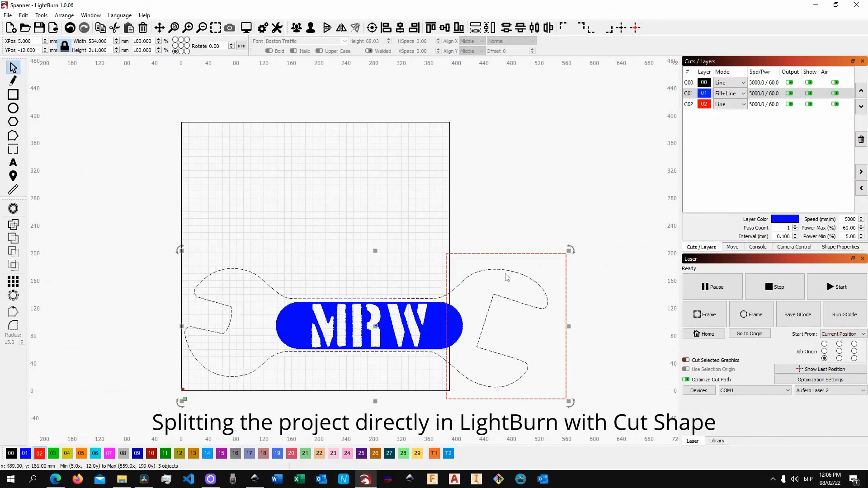
left_click(24, 16)
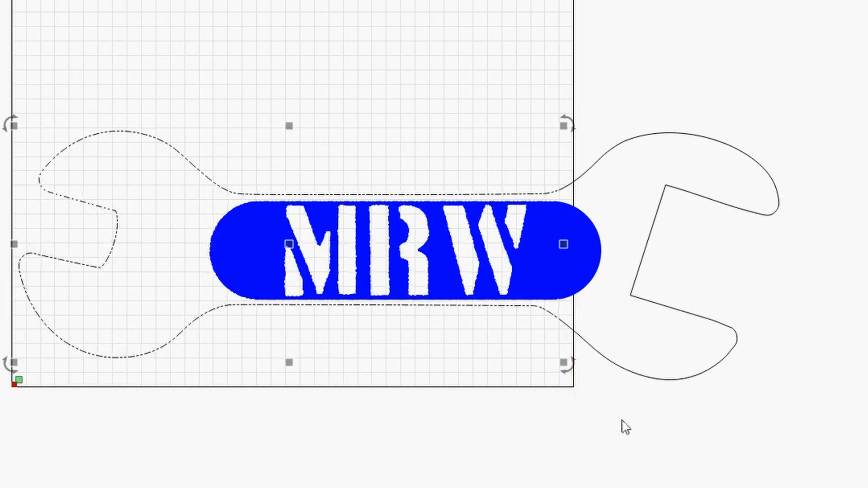
left_click(780, 139)
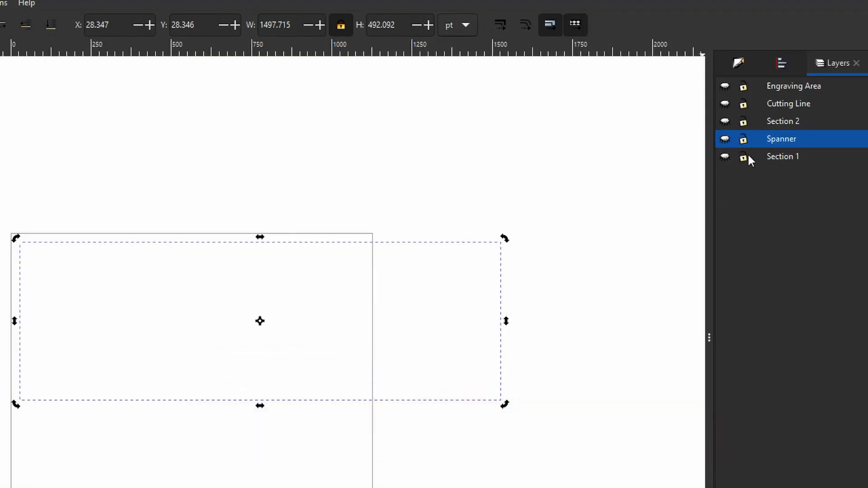
Hide the Section 1 layer and show Section 2 so only the left spanner portion is visible
left_click(724, 157)
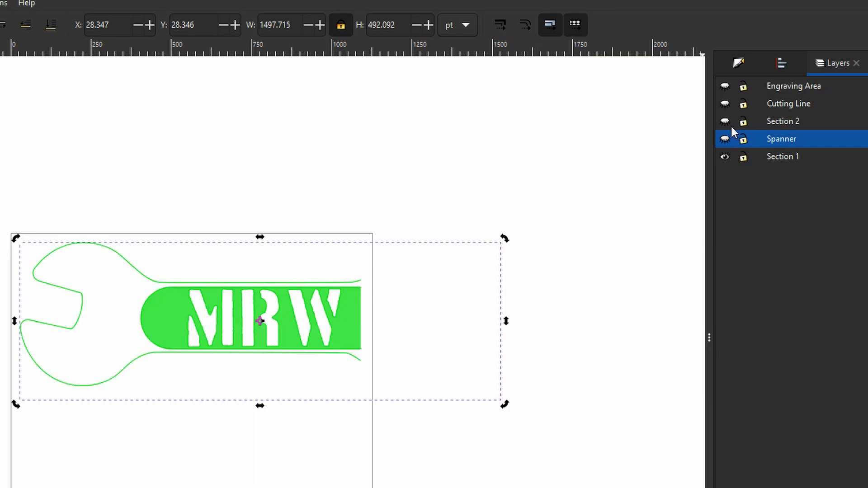
left_click(724, 122)
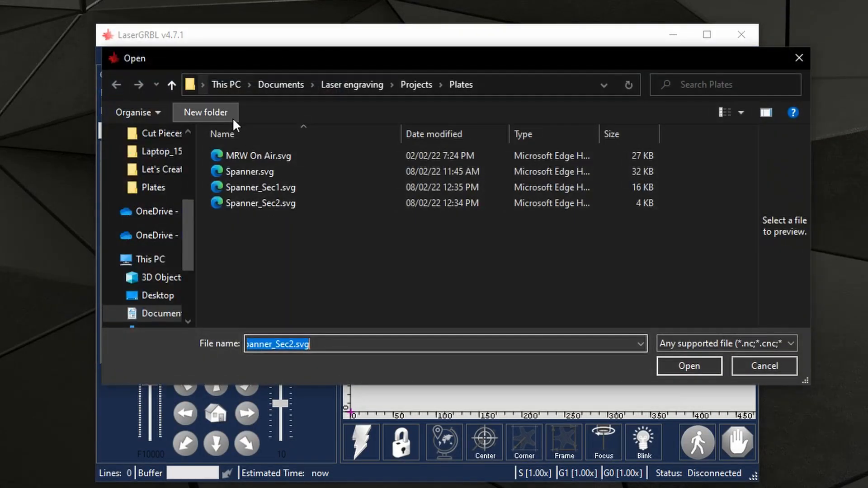
Load Spanner_Sec1.svg and confirm its import settings to show the red outline
left_click(690, 367)
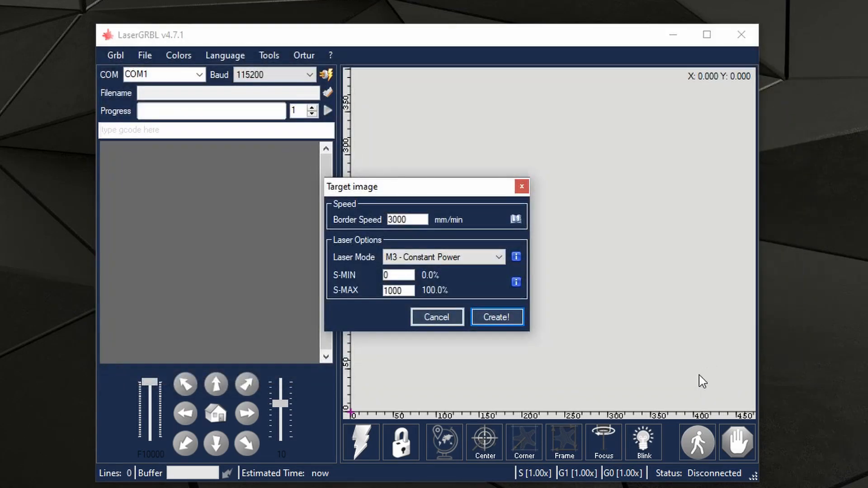
left_click(497, 318)
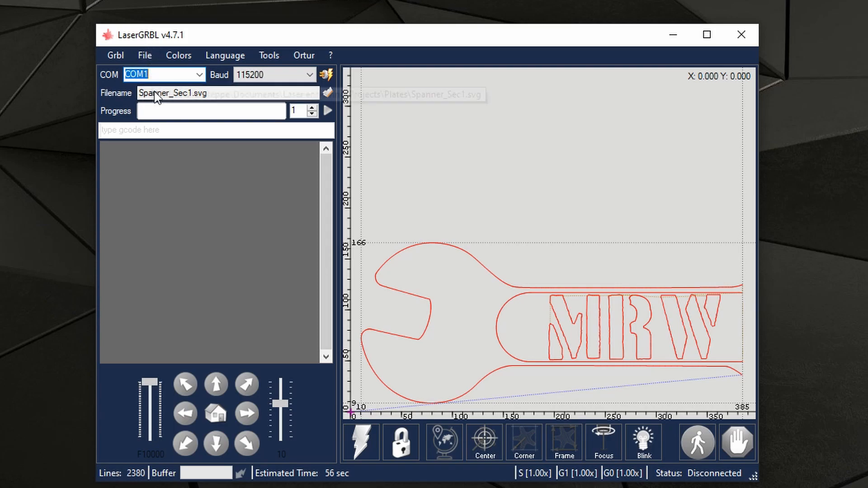
Choose Spanner_Sec2.svg from File > Open File as the next section to load
left_click(144, 55)
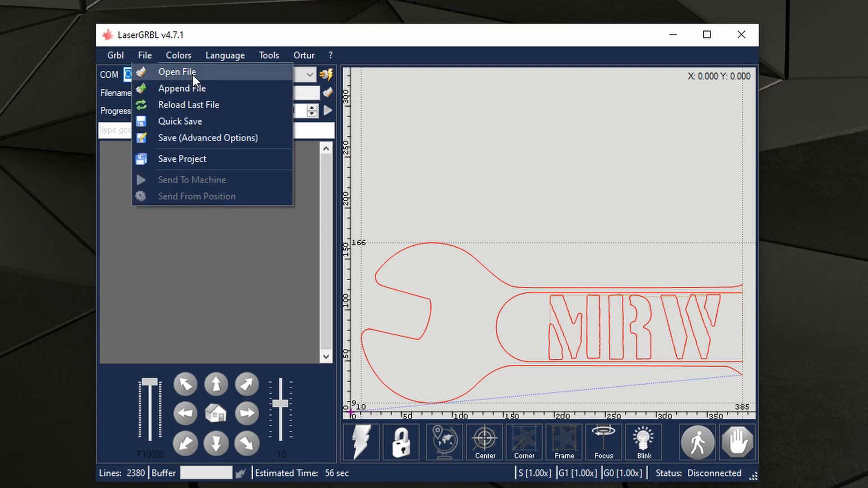
left_click(177, 71)
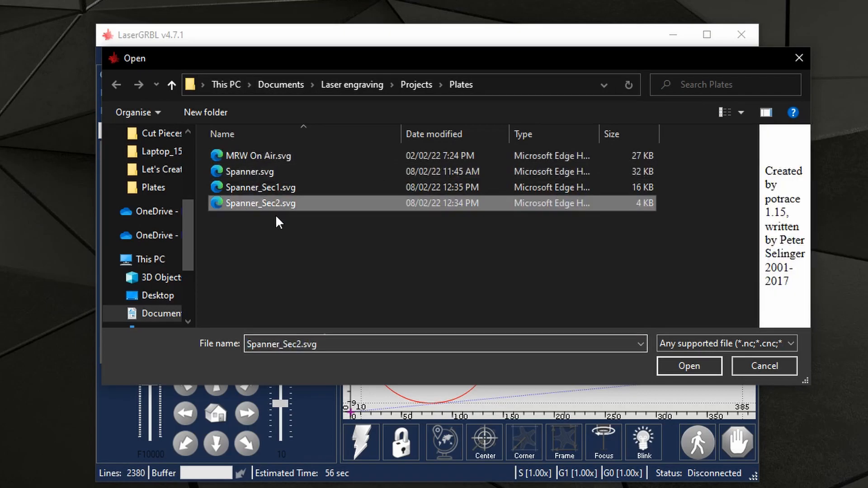
left_click(689, 366)
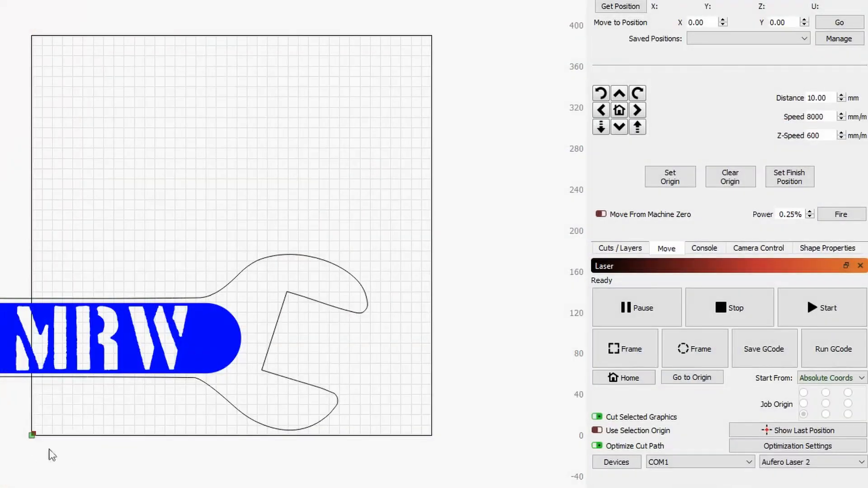
Set the job's Start From option to Current Position
left_click(830, 378)
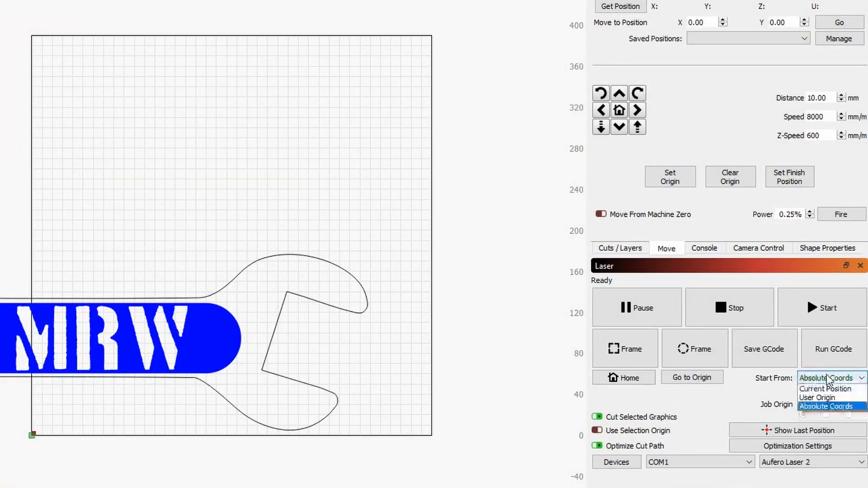
mouse_move(825, 389)
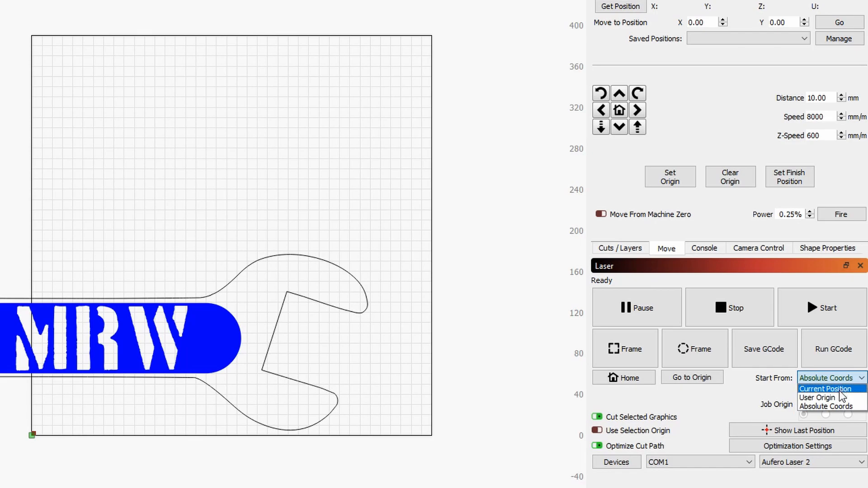
left_click(818, 398)
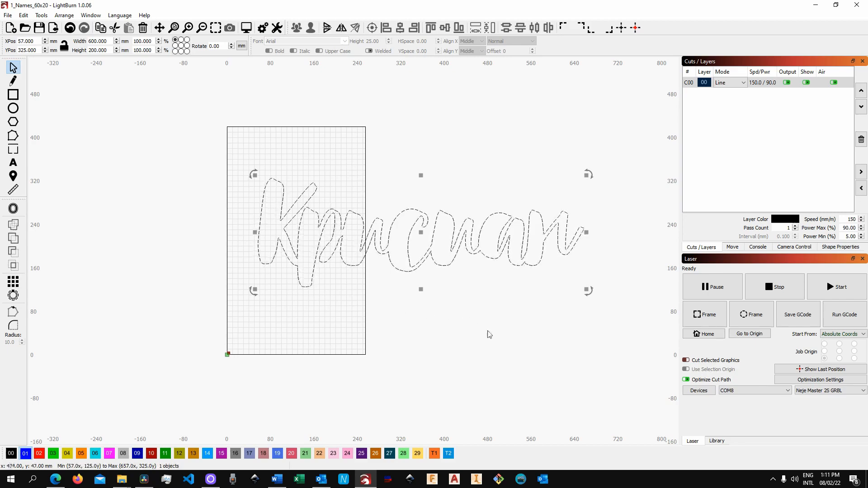
mouse_move(432, 327)
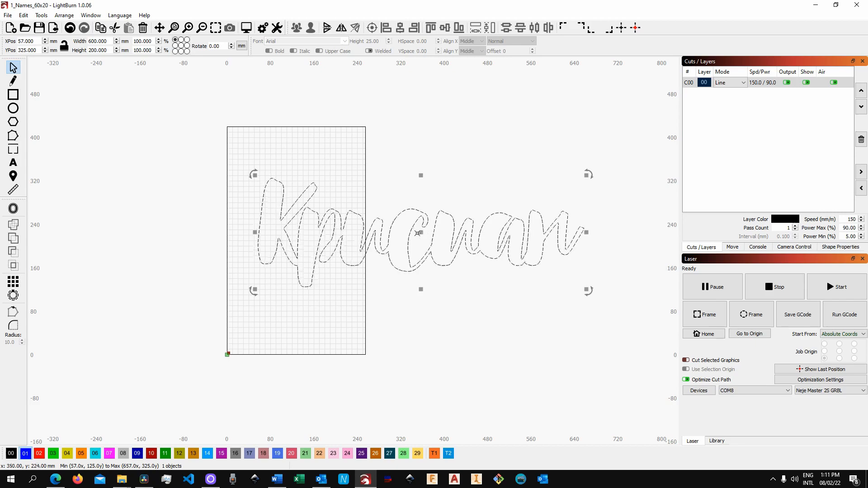
Nudge the 600 mm wide name outline slightly to the left
left_click_drag(419, 233, 413, 234)
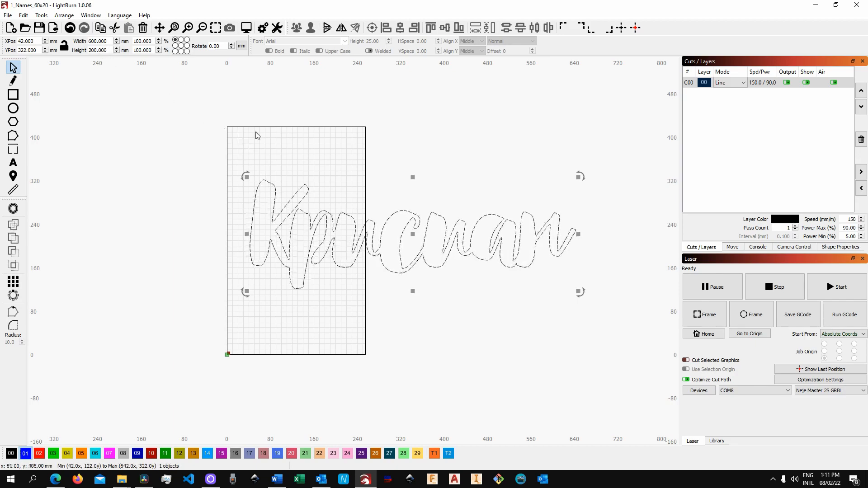
mouse_move(277, 153)
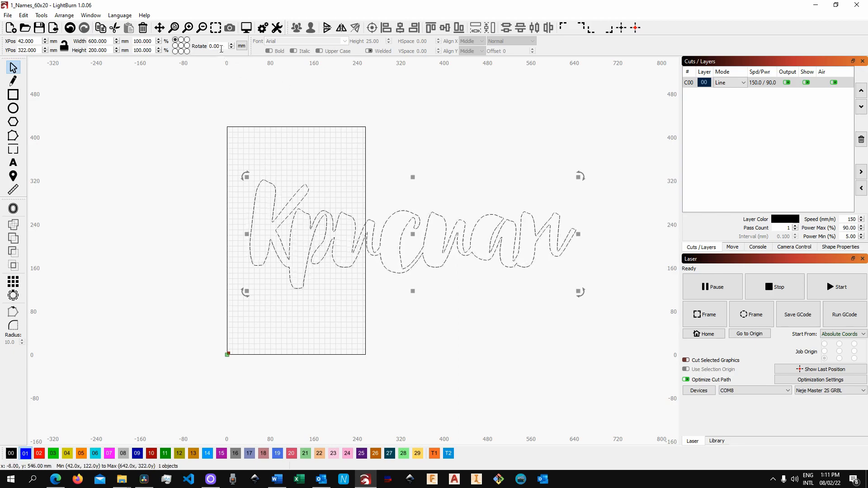
Rotate the name outline 90 degrees so it stands 600 mm tall and 200 mm wide
left_click(213, 46)
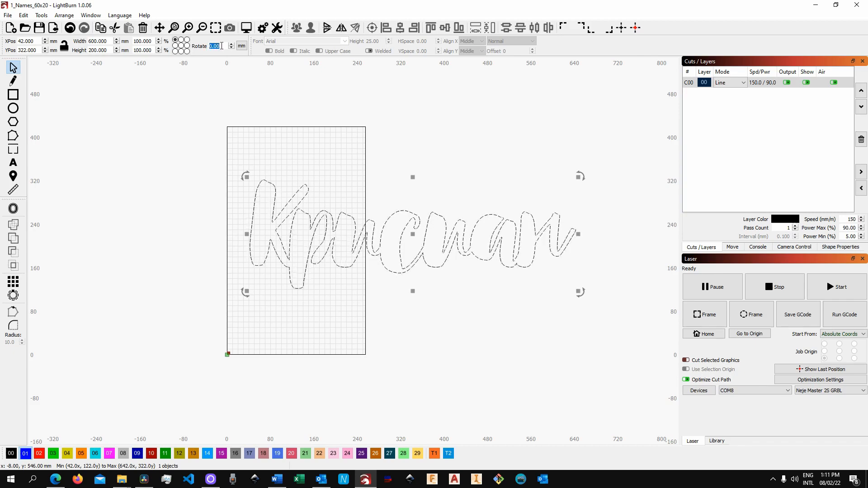
type("90")
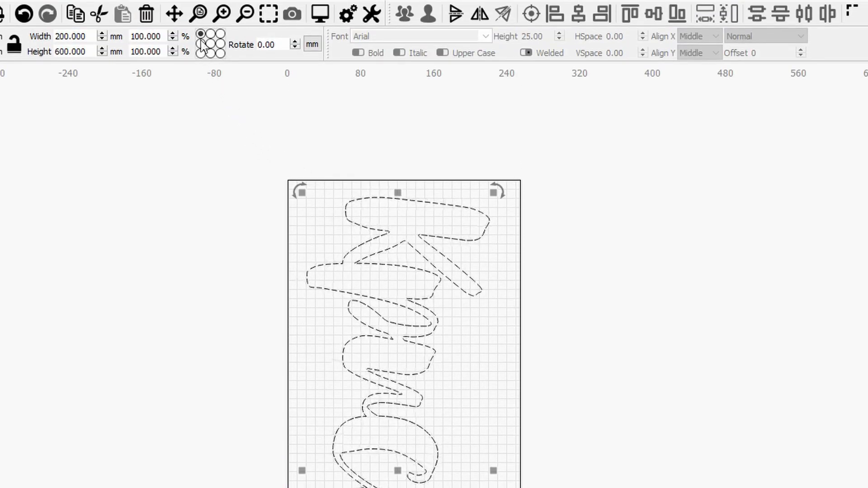
left_click(202, 40)
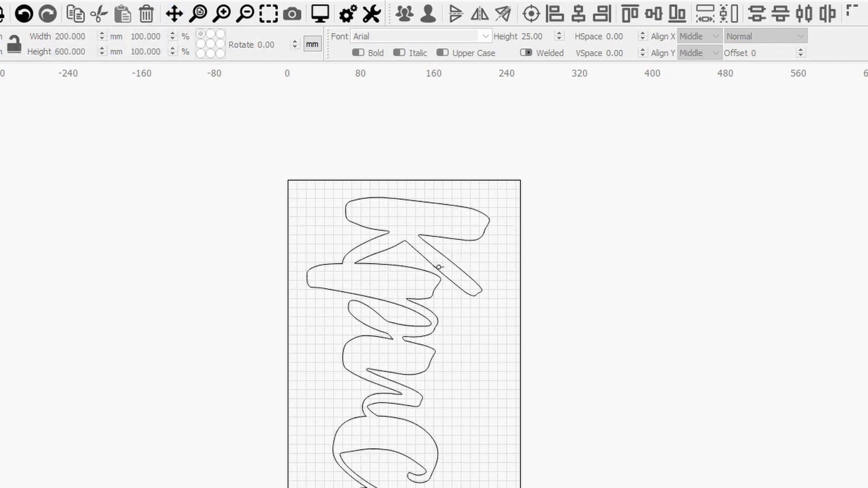
left_click(437, 266)
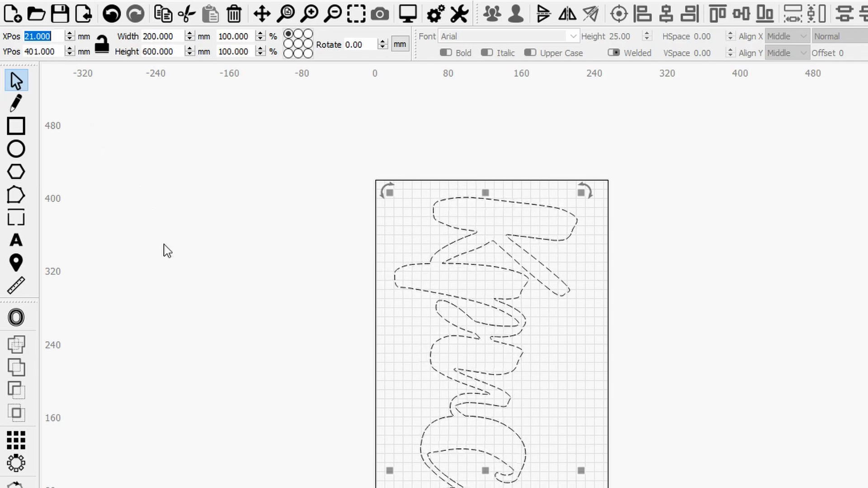
Position the vertical name outline at X 30 mm and Y 400 mm
type("30")
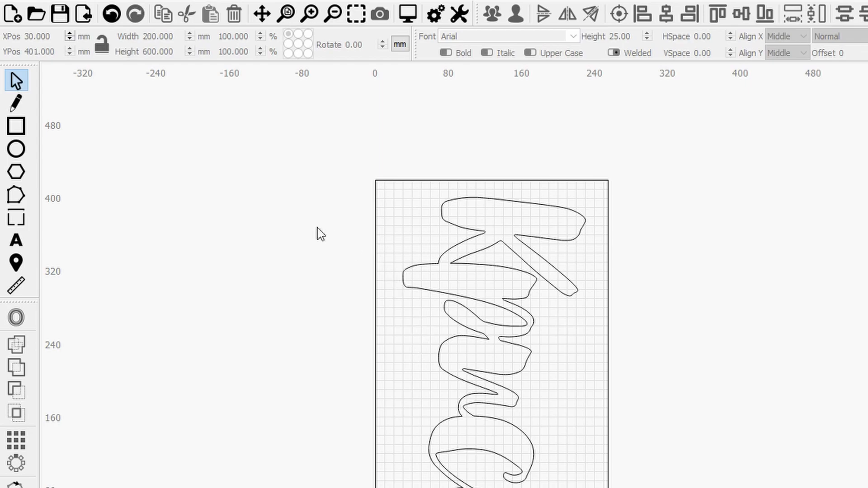
mouse_move(143, 105)
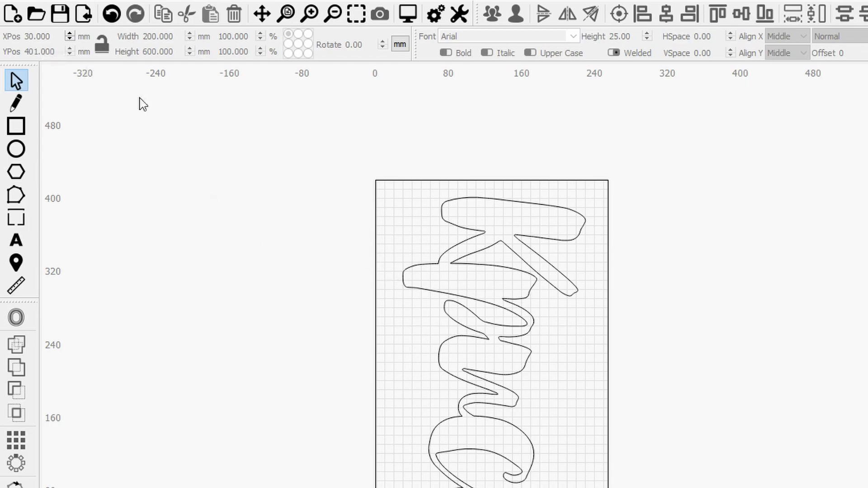
left_click(493, 277)
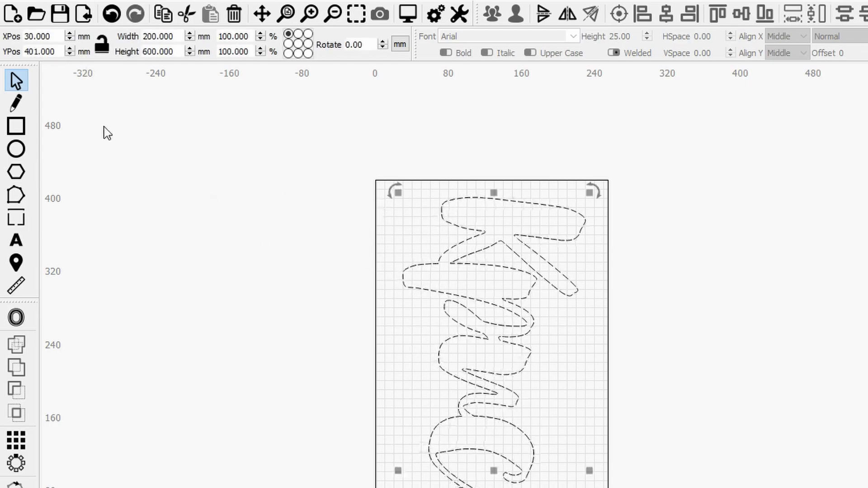
left_click(38, 50)
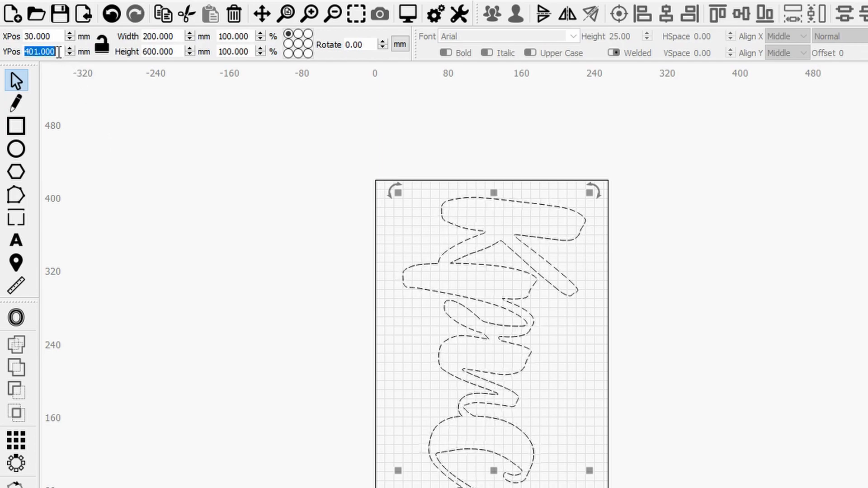
type("400")
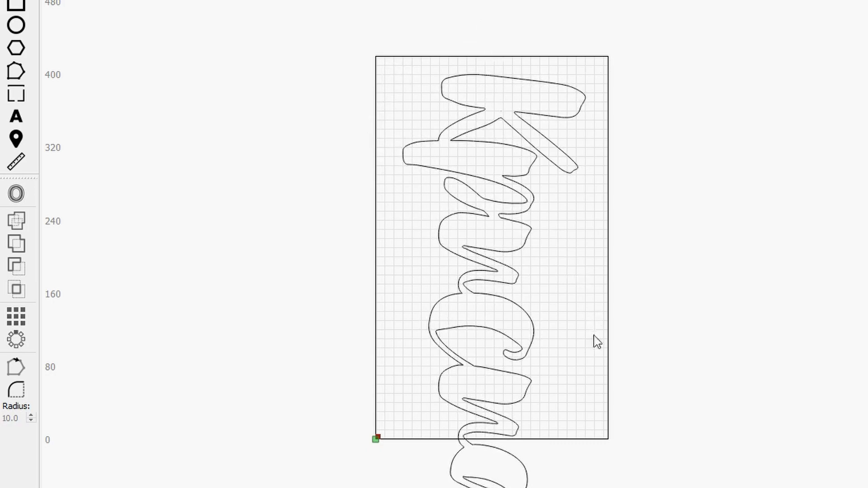
scroll("down", 3)
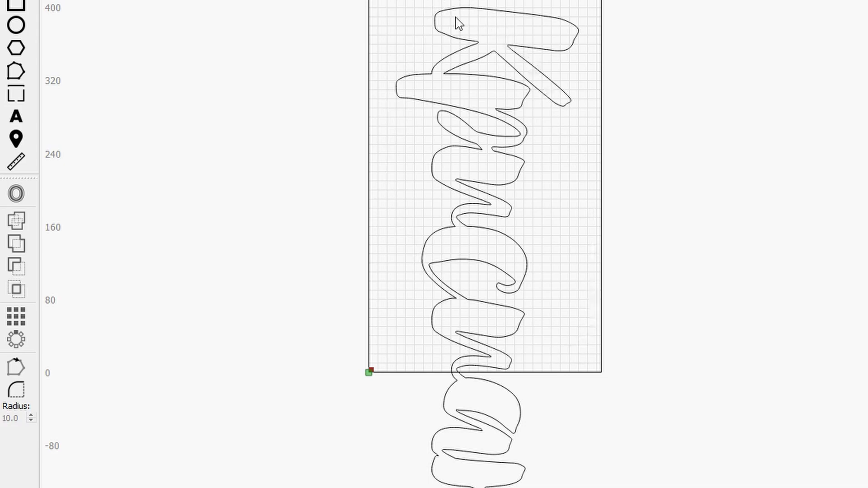
mouse_move(514, 388)
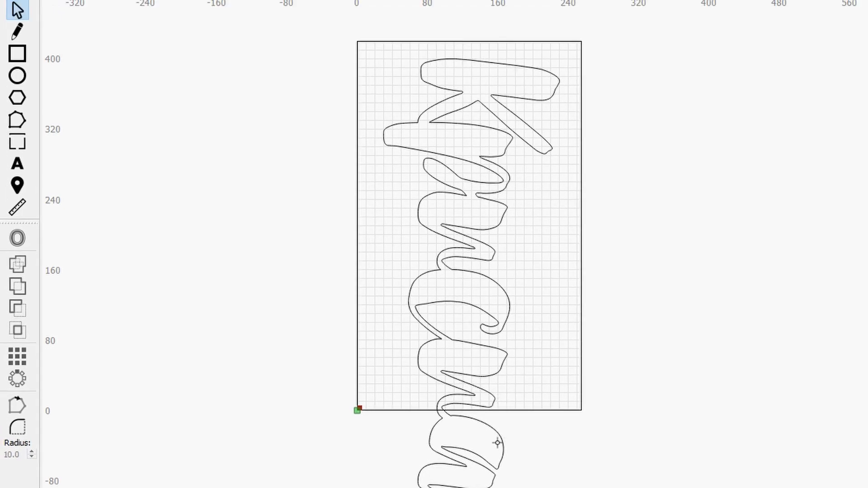
Select the upper name section and adjust it so the outline height reads 624 mm
left_click(446, 277)
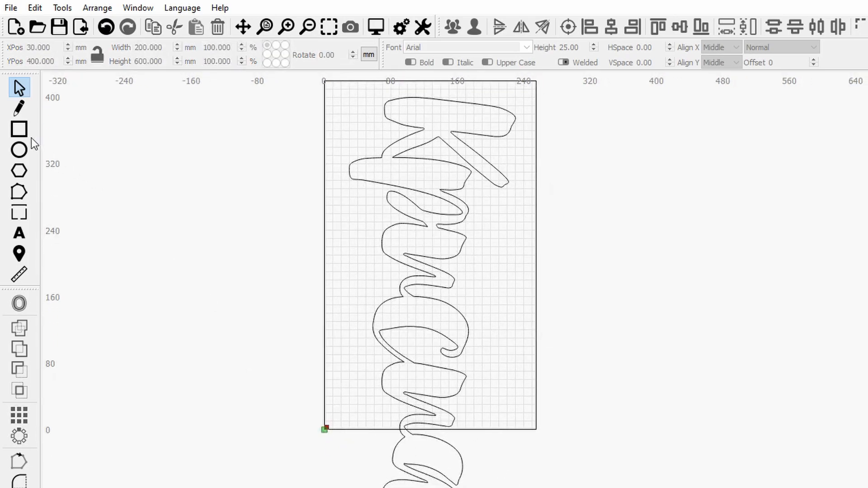
left_click(19, 129)
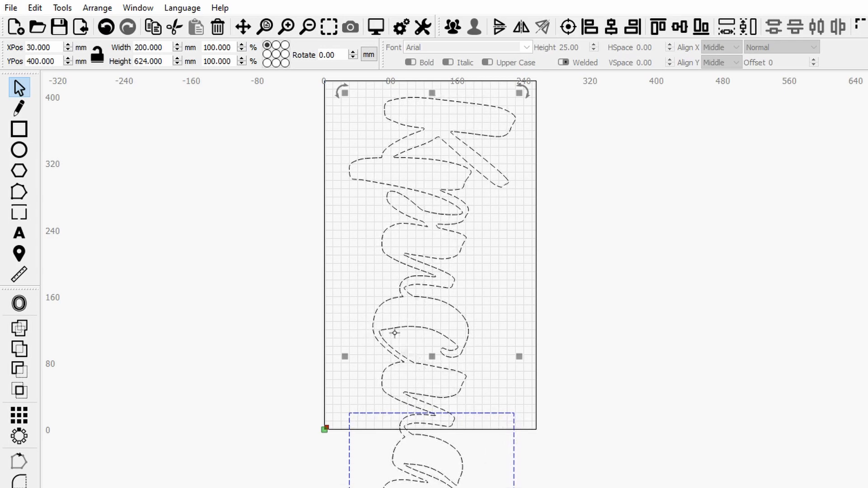
left_click(62, 8)
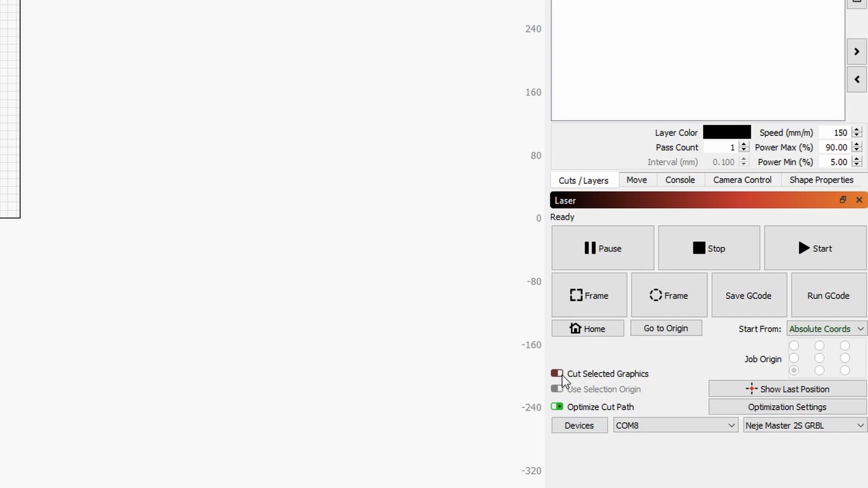
mouse_move(559, 374)
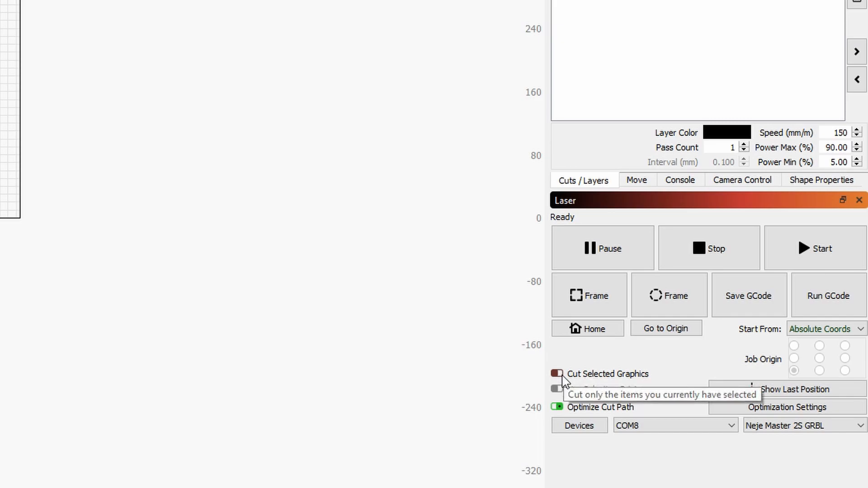
Enable Cut Selected Graphics so only the selected upper section will cut
left_click(557, 374)
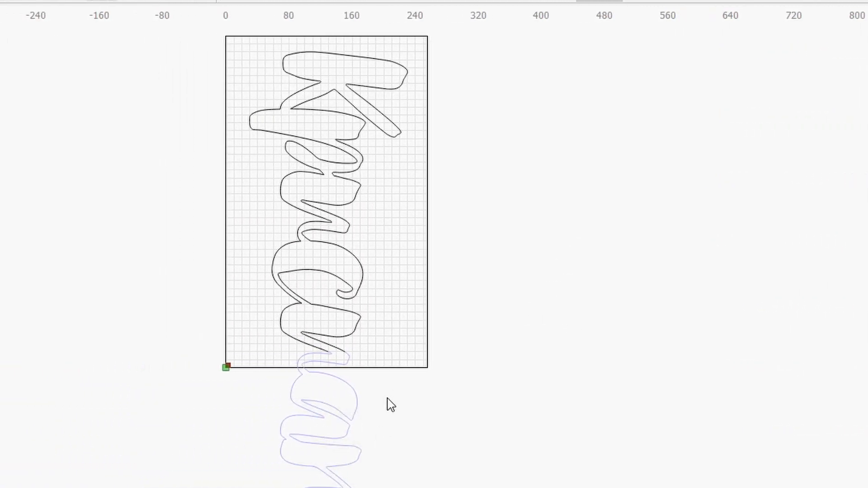
mouse_move(384, 241)
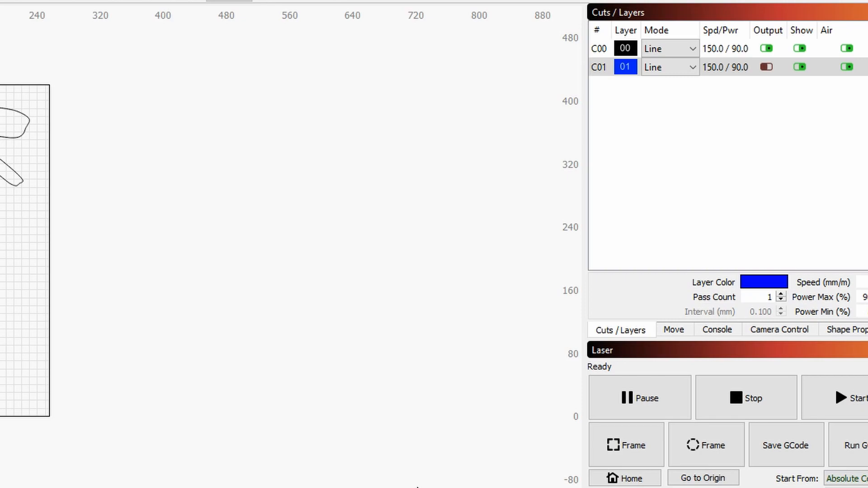
mouse_move(207, 426)
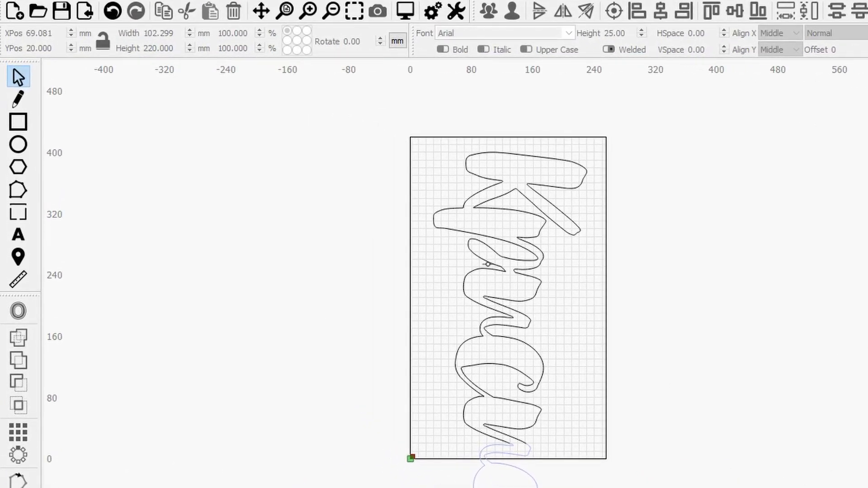
mouse_move(586, 137)
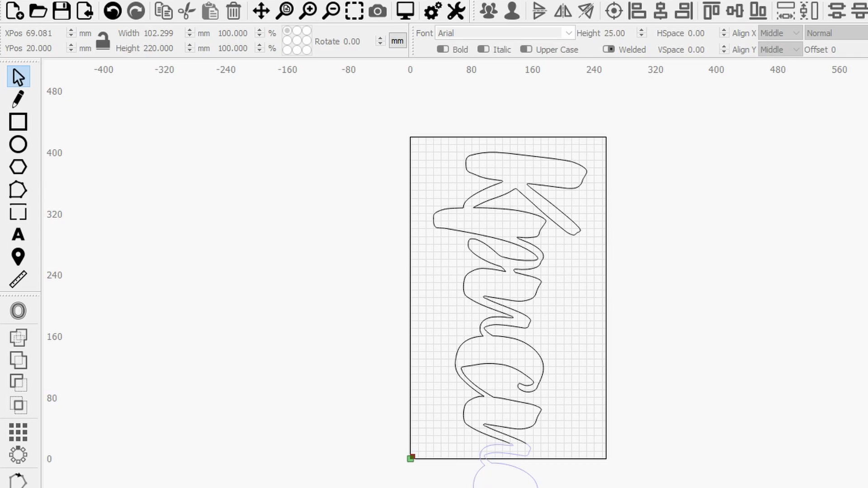
mouse_move(609, 356)
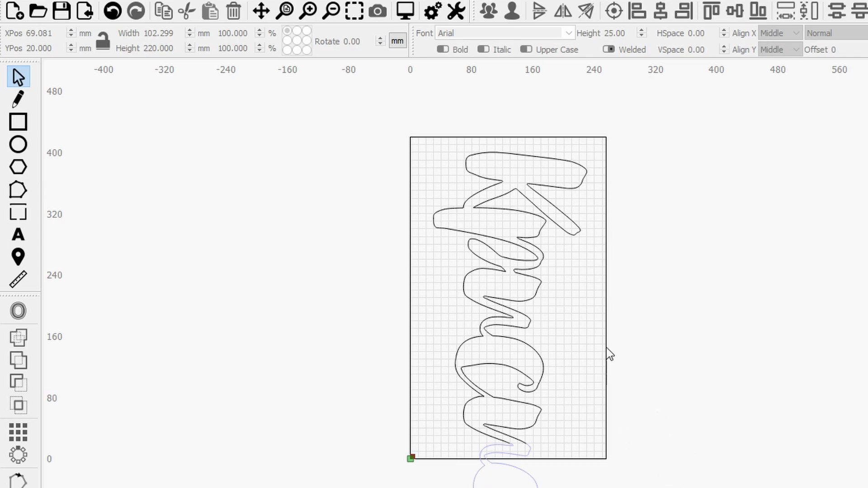
mouse_move(428, 165)
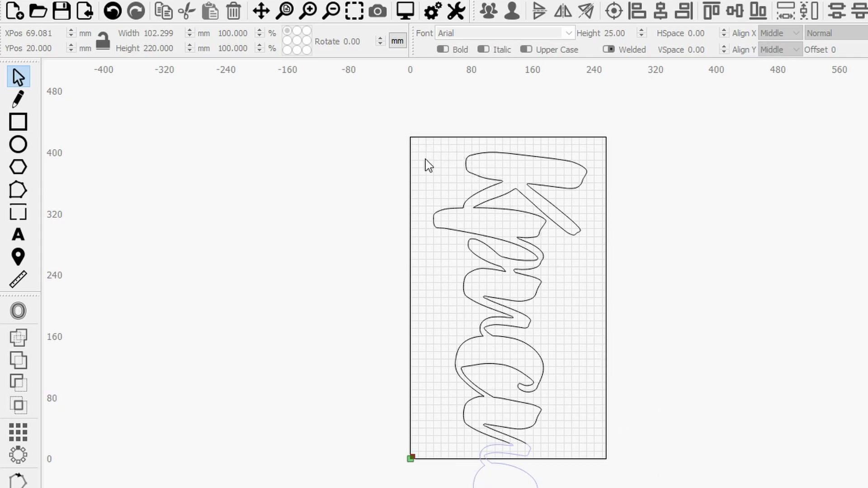
mouse_move(448, 157)
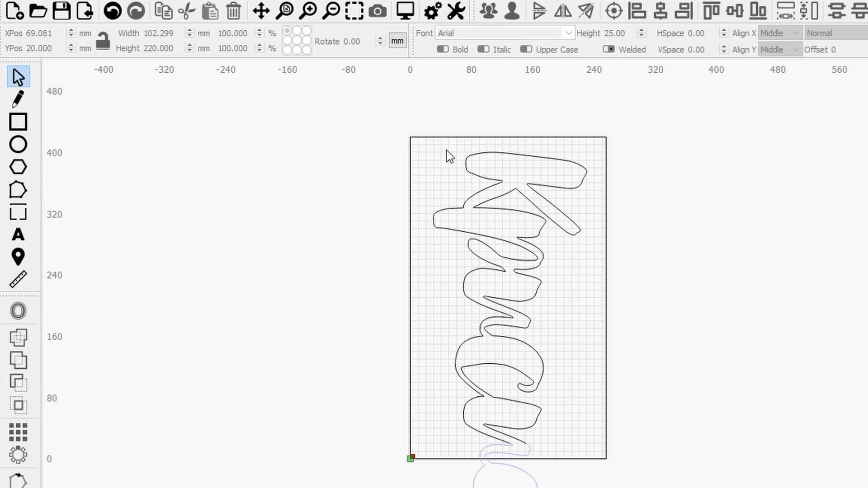
mouse_move(443, 151)
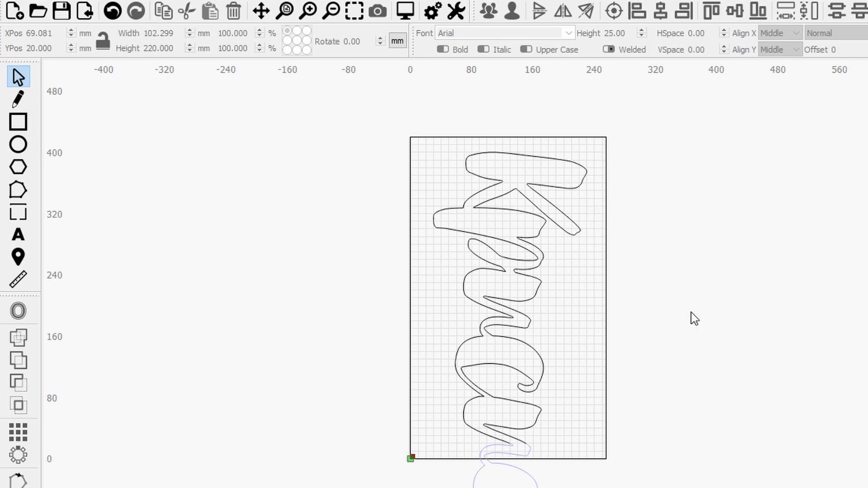
mouse_move(684, 320)
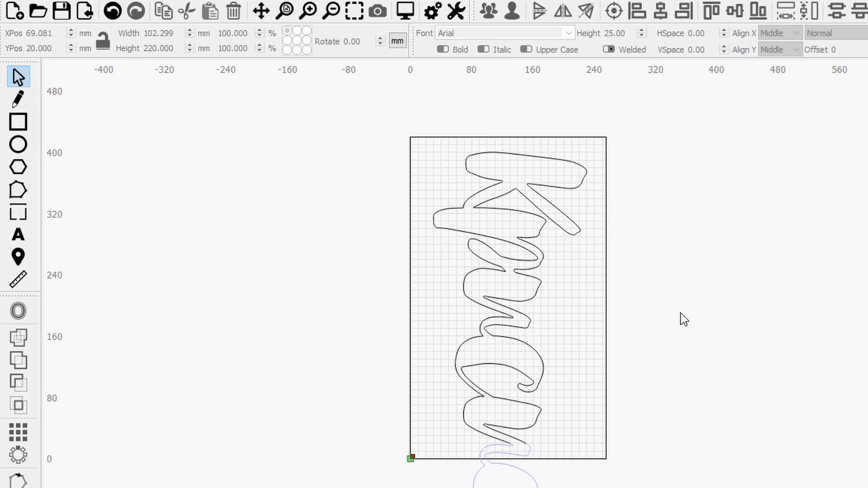
mouse_move(530, 423)
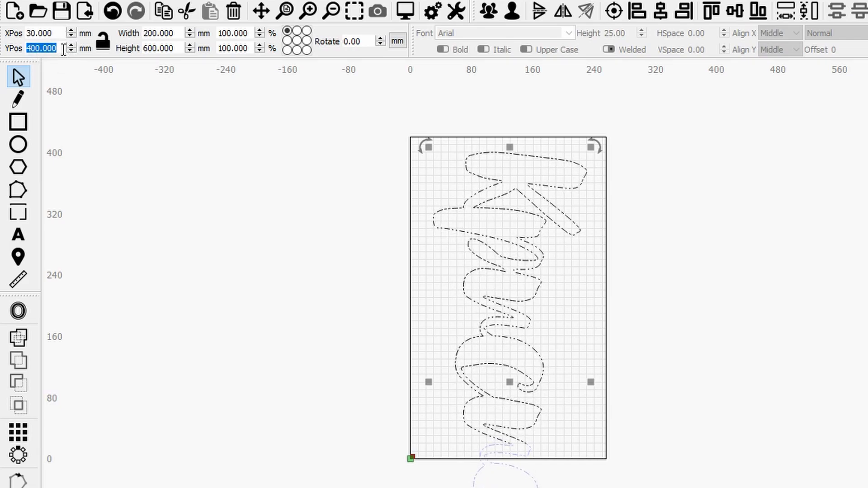
Change the selected outline's Y position from 400 to 650 mm
type("650")
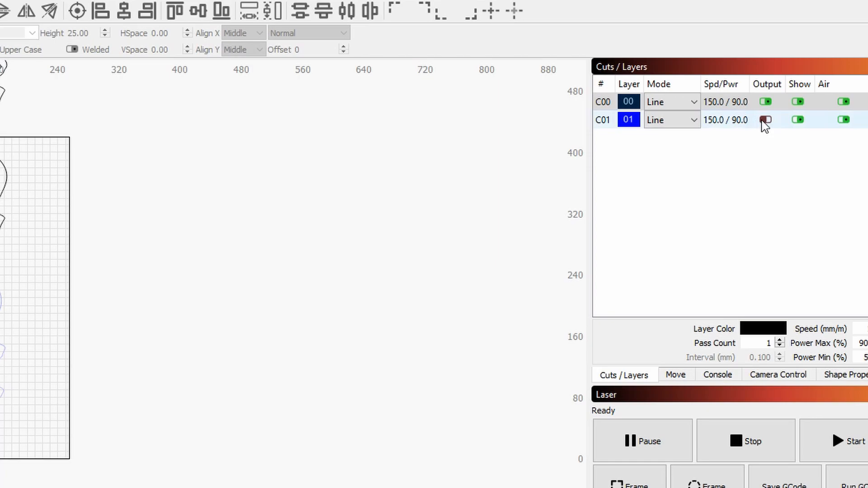
mouse_move(766, 119)
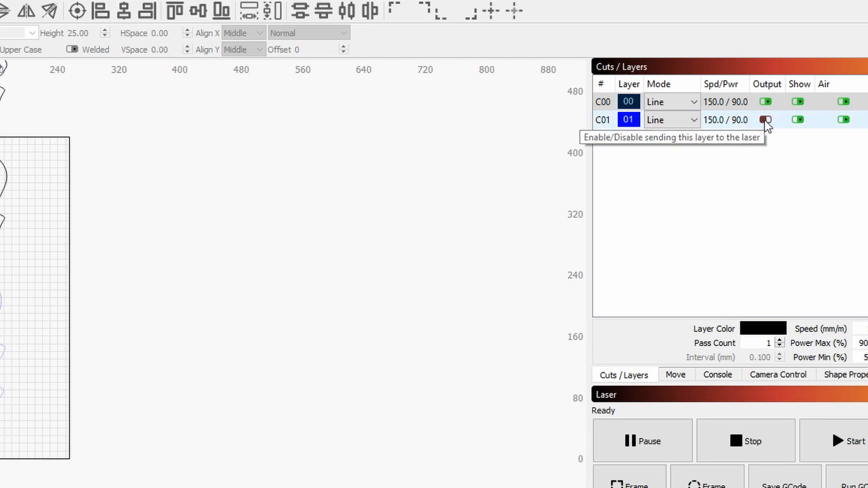
Toggle laser output for the blue layer 01
left_click(766, 119)
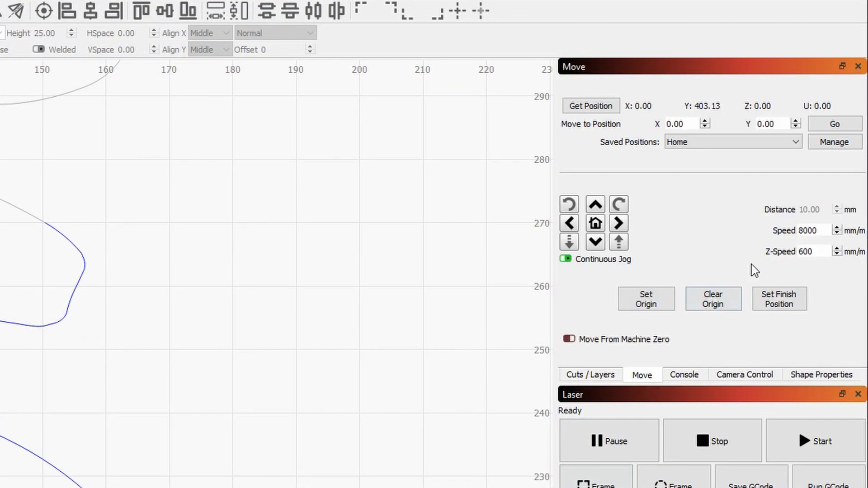
Set the jog speed in the Move panel to 2000 mm/min instead of 8000
triple_click(815, 229)
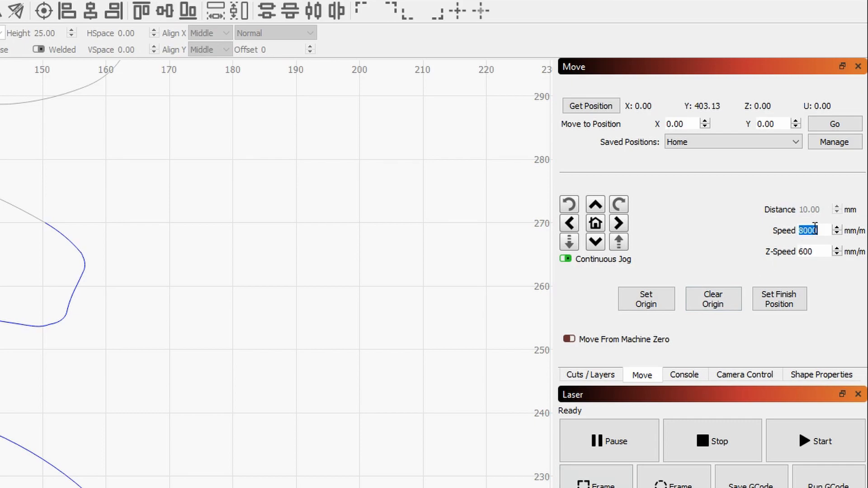
type("200")
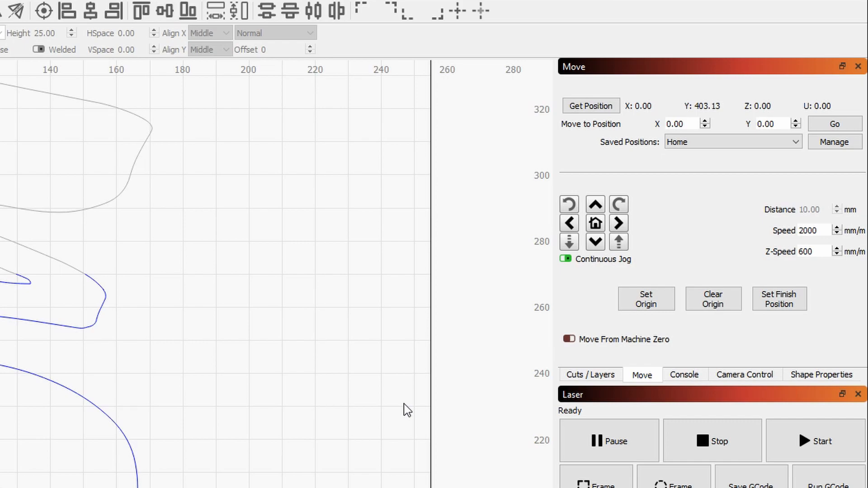
mouse_move(296, 288)
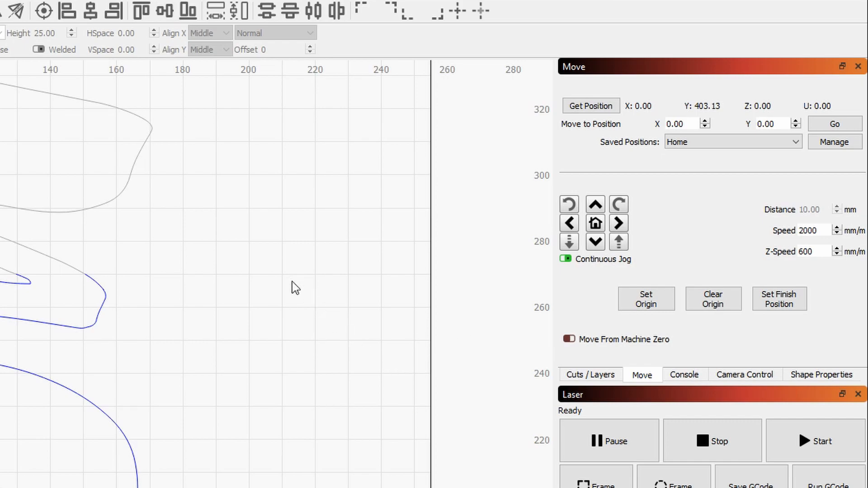
mouse_move(279, 277)
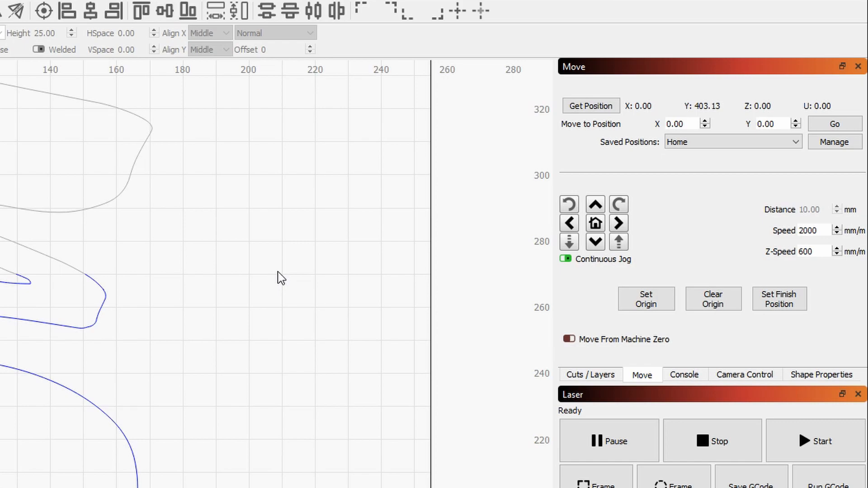
mouse_move(288, 277)
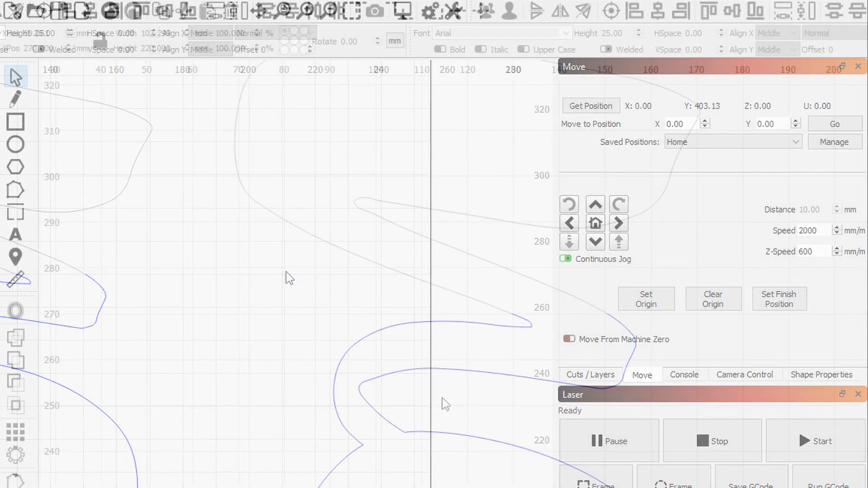
left_click(857, 66)
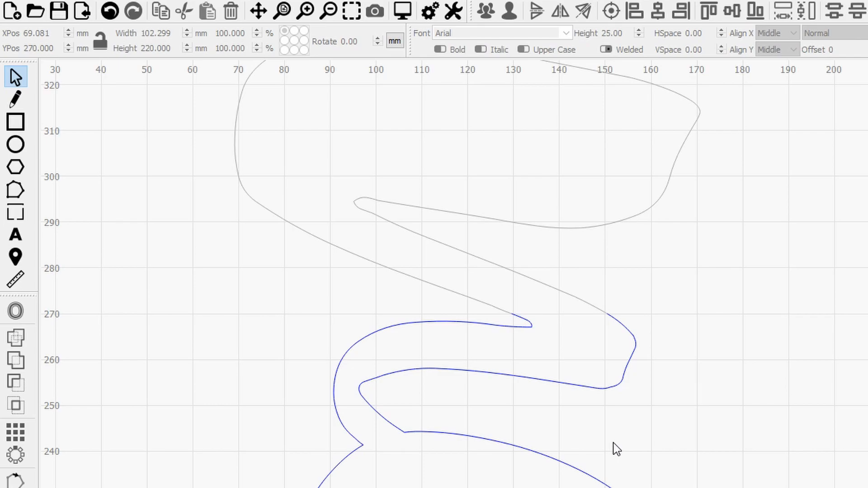
mouse_move(630, 434)
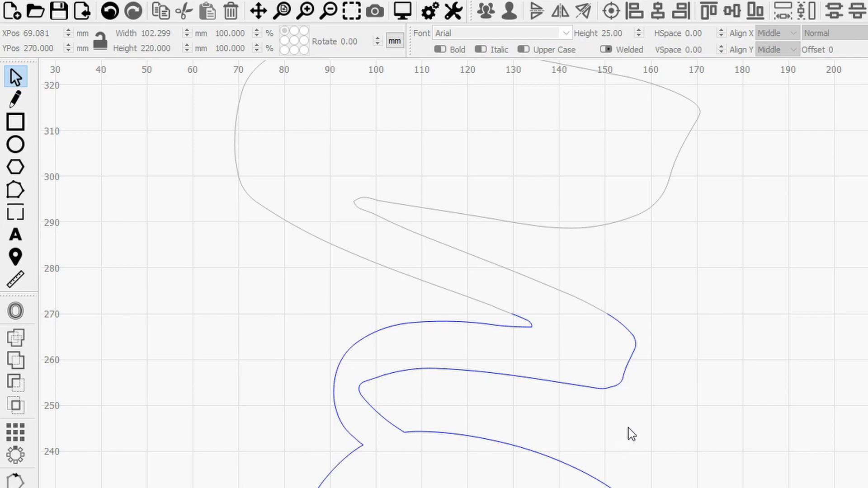
mouse_move(734, 346)
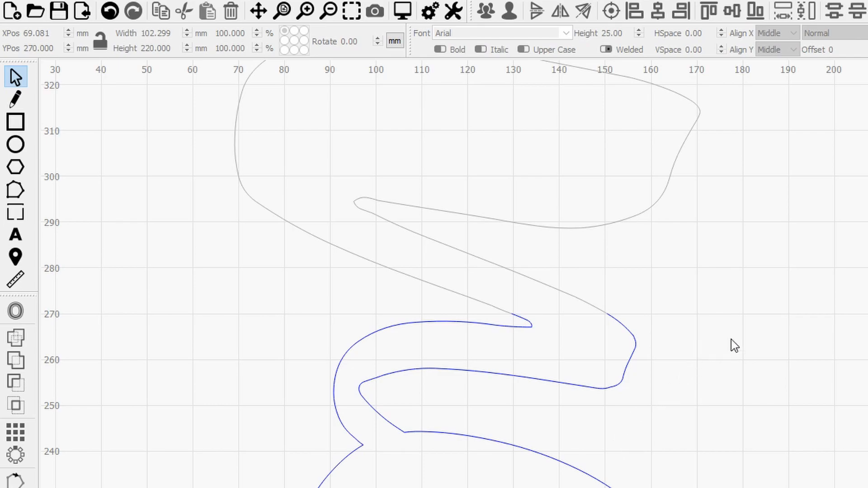
mouse_move(564, 345)
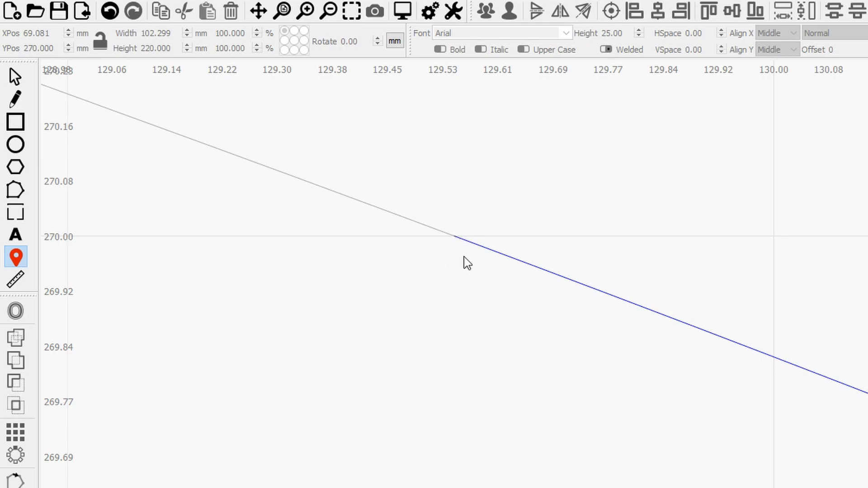
mouse_move(454, 261)
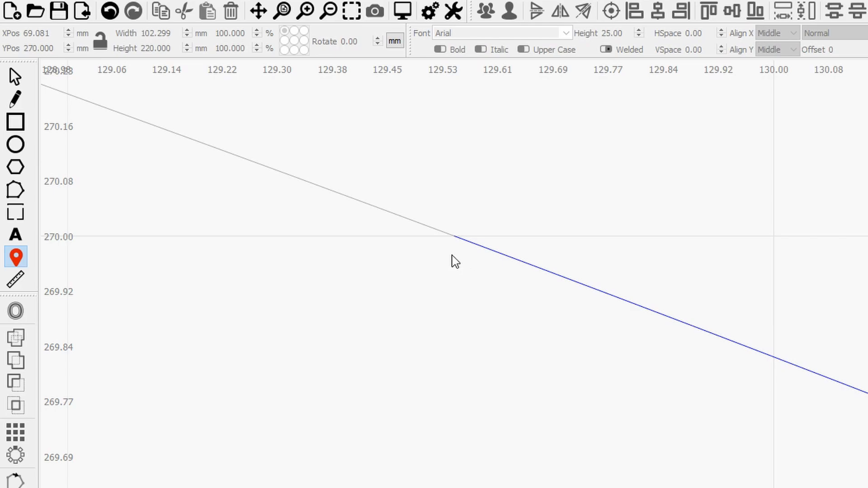
mouse_move(456, 255)
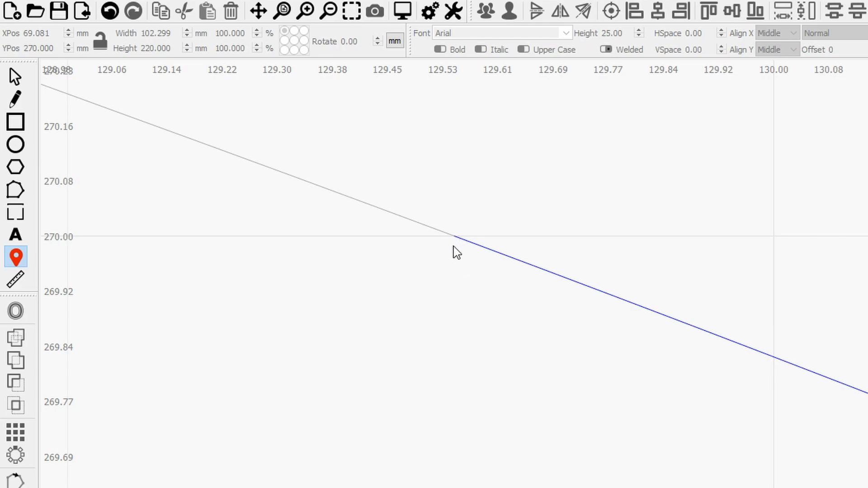
mouse_move(456, 269)
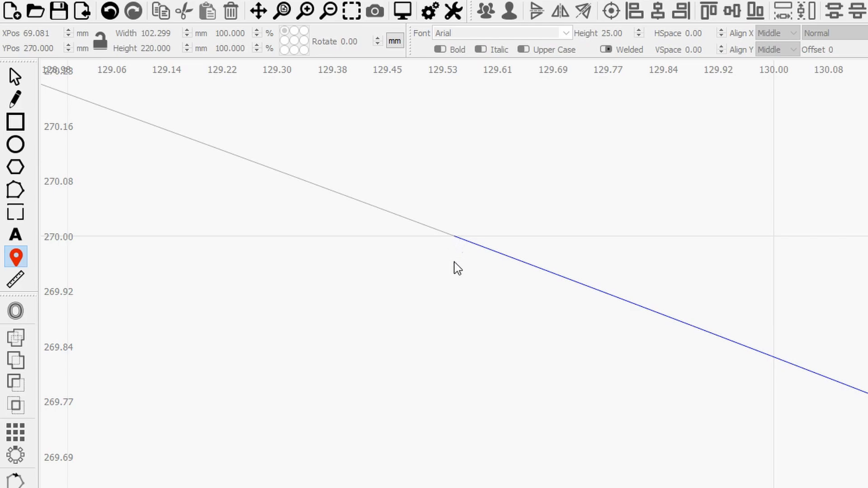
mouse_move(454, 270)
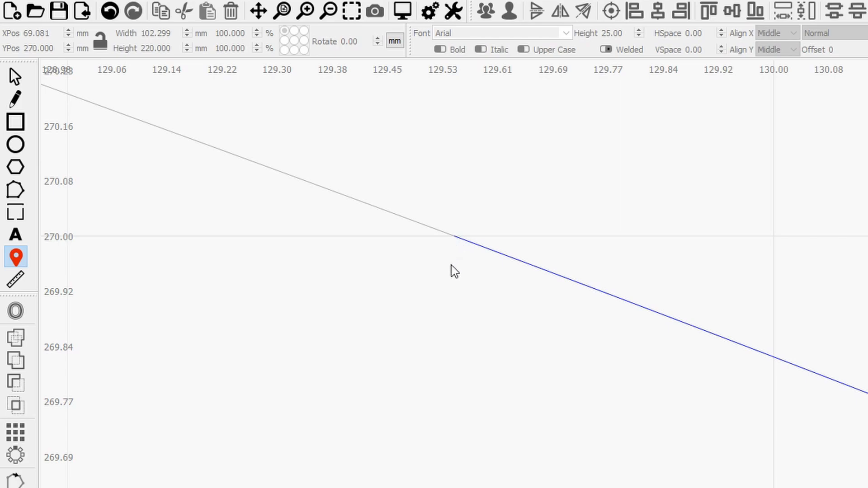
mouse_move(440, 276)
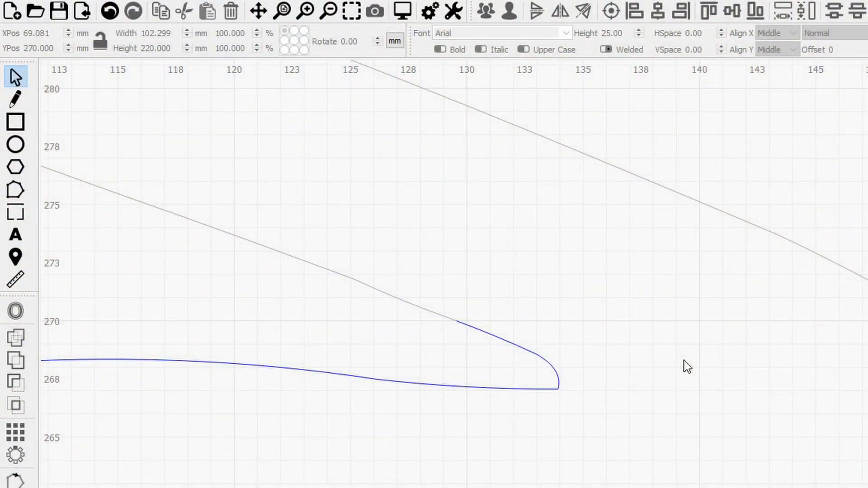
mouse_move(51, 278)
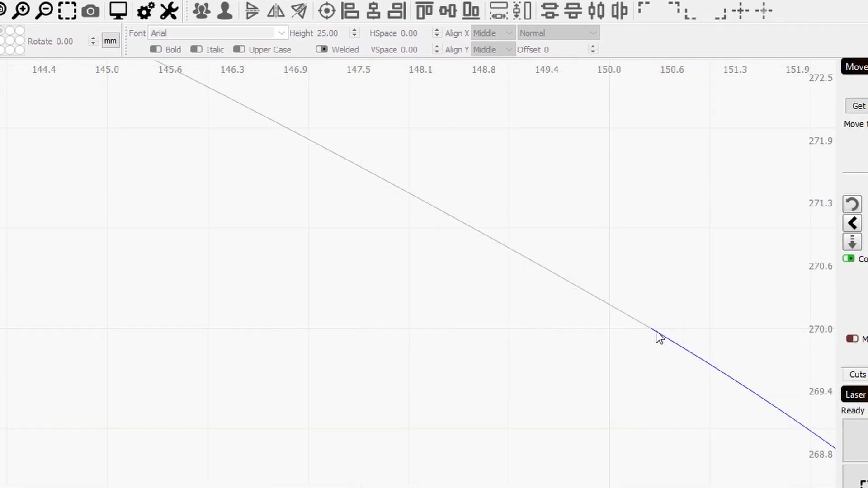
mouse_move(677, 441)
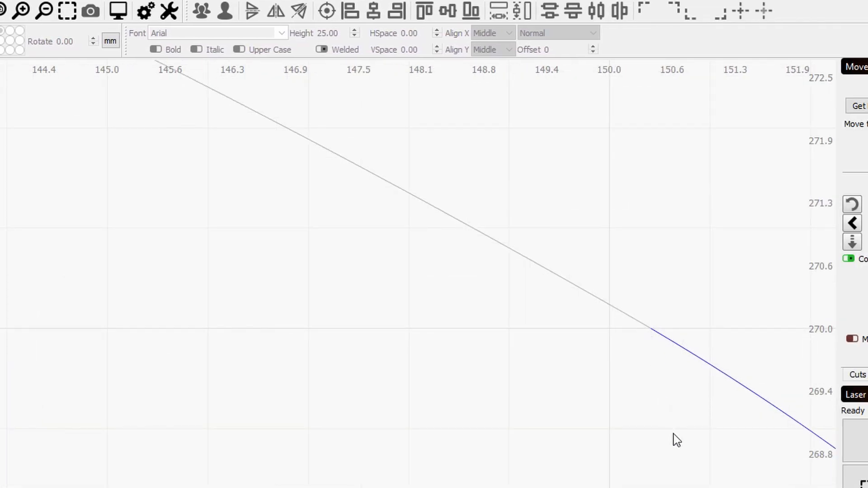